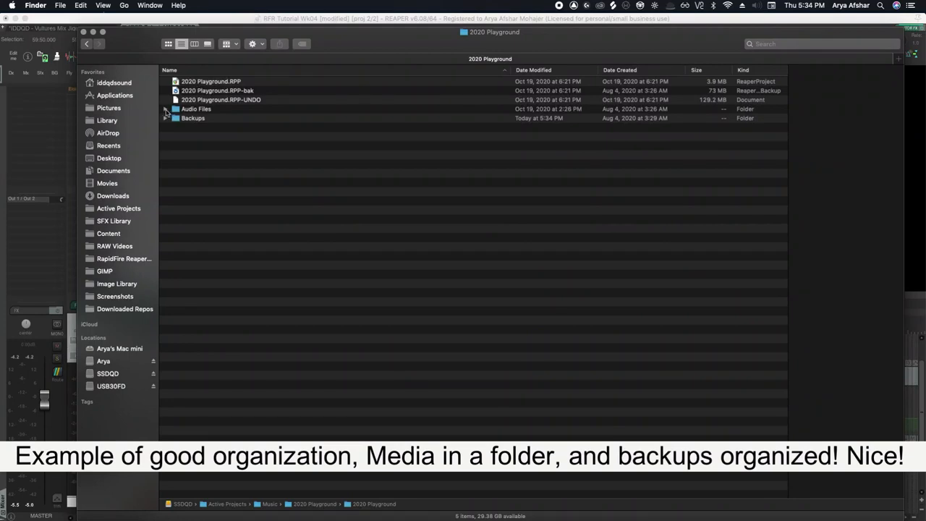
# Open the Vultures Mix .RPP project from the 2020 Playground folder into REAPER.
pyautogui.doubleClick(194, 118)
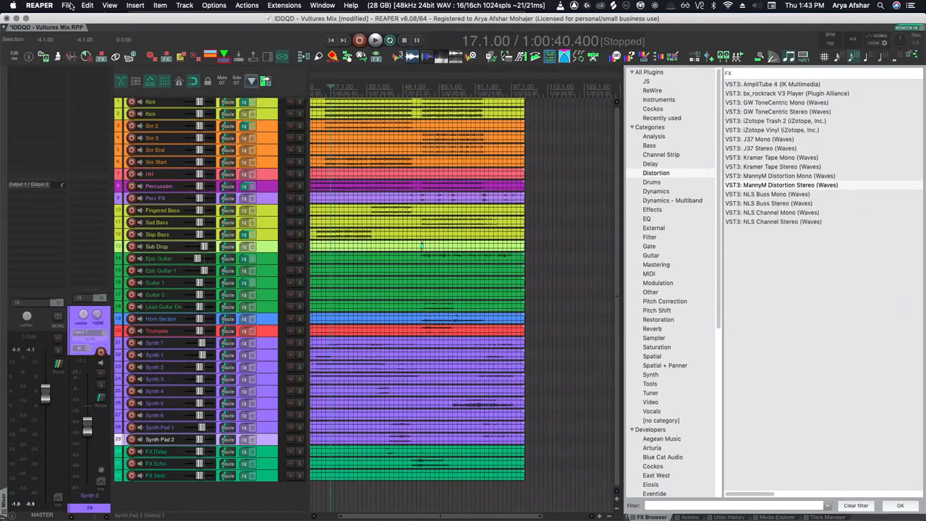
# Save the project as a renamed copy 'Vultures Mix New'.
pyautogui.click(66, 6)
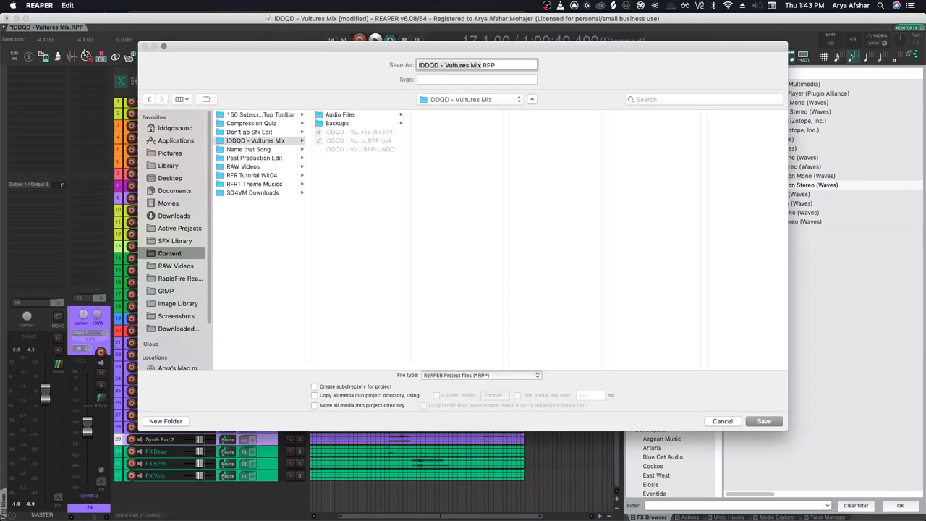
pyautogui.write('New')
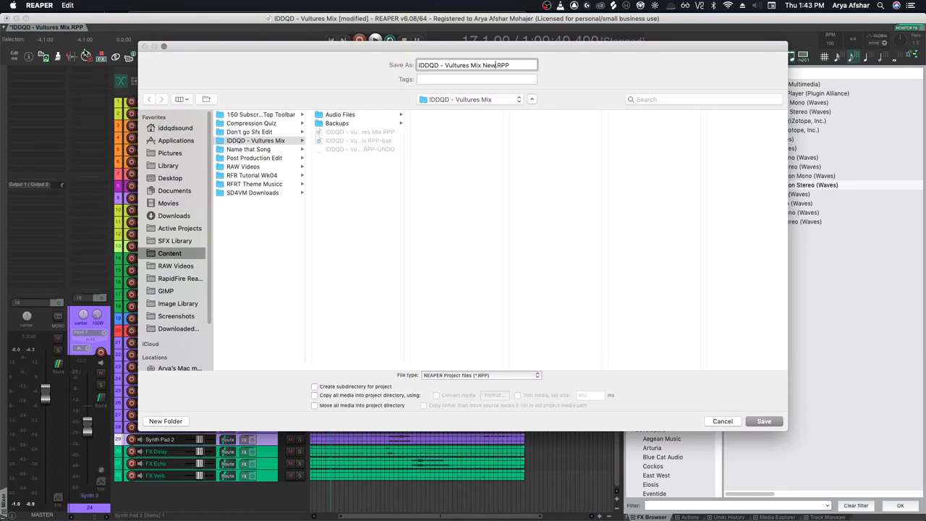
pyautogui.click(763, 421)
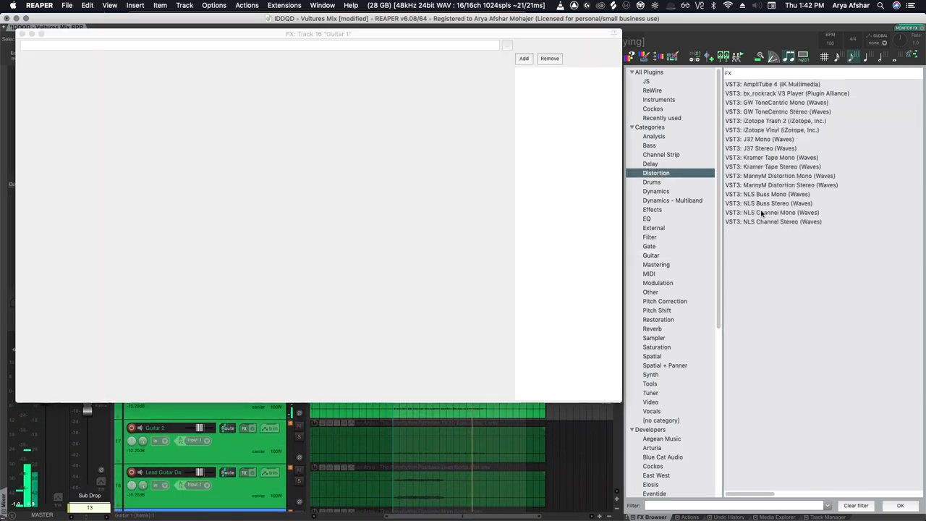
# Start another Save project as, entering 'FUUU' for the copy's name.
pyautogui.click(66, 6)
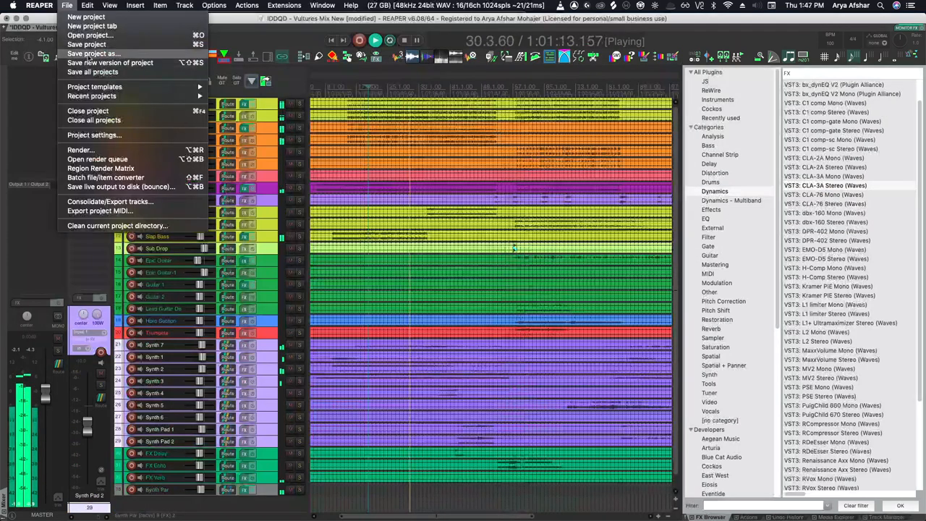
pyautogui.click(94, 53)
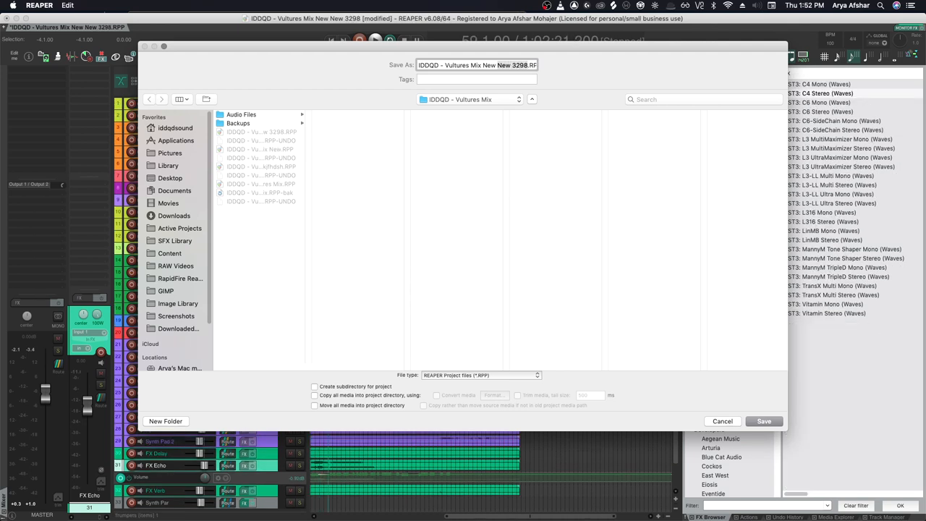
pyautogui.write('FUUU')
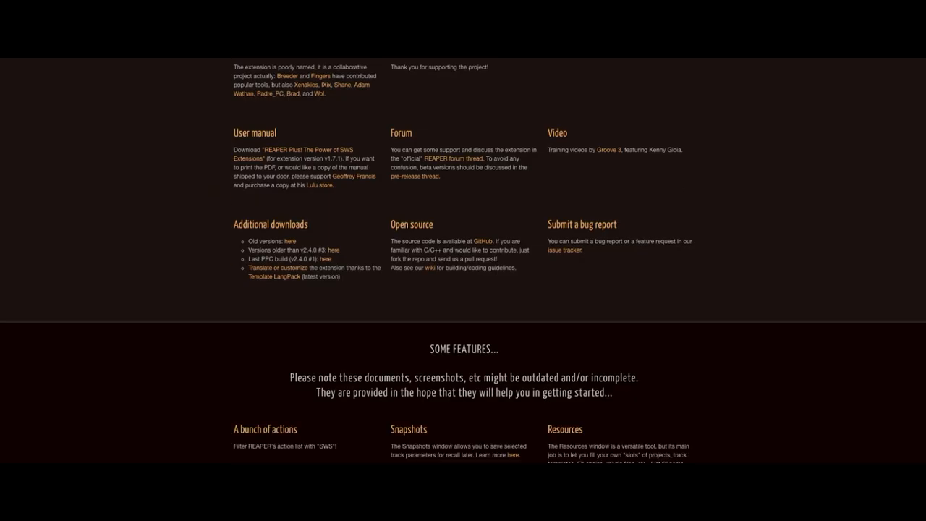
# Scroll the SWS Extension homepage down to the 'Some features' section listing Snapshots.
pyautogui.scroll(-3)
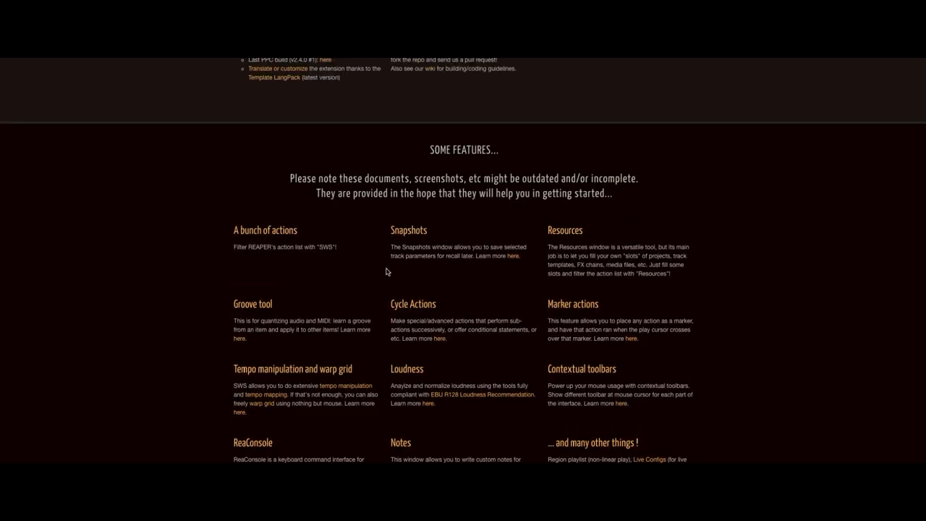
pyautogui.moveTo(438, 289)
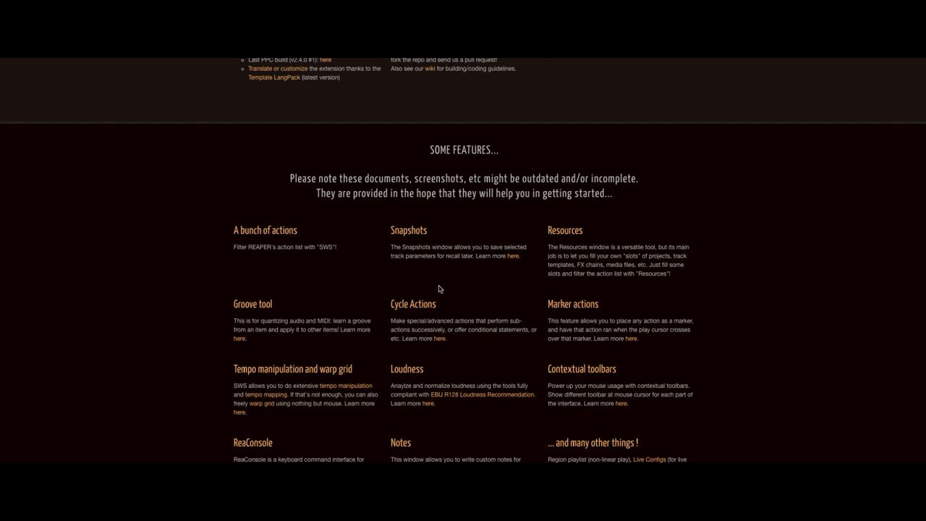
pyautogui.moveTo(529, 337)
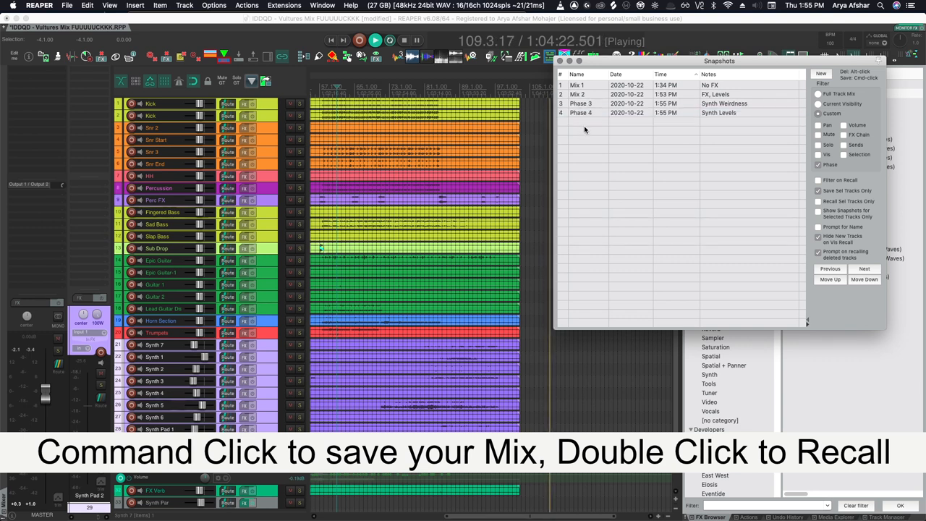
# Review the saved Mix 1 (No FX) and Mix 2 (FX, Levels) entries in the Snapshots window.
pyautogui.click(579, 103)
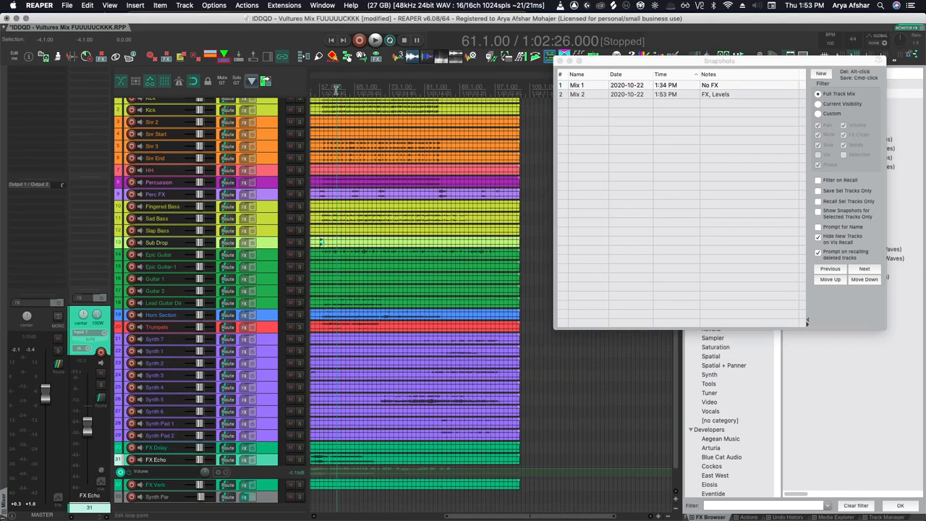
# Add new snapshots through Phase 4, note it 'Synth Levels', then recall the Phase 3 mix.
pyautogui.click(577, 95)
pyautogui.write('Synth Weirdness')
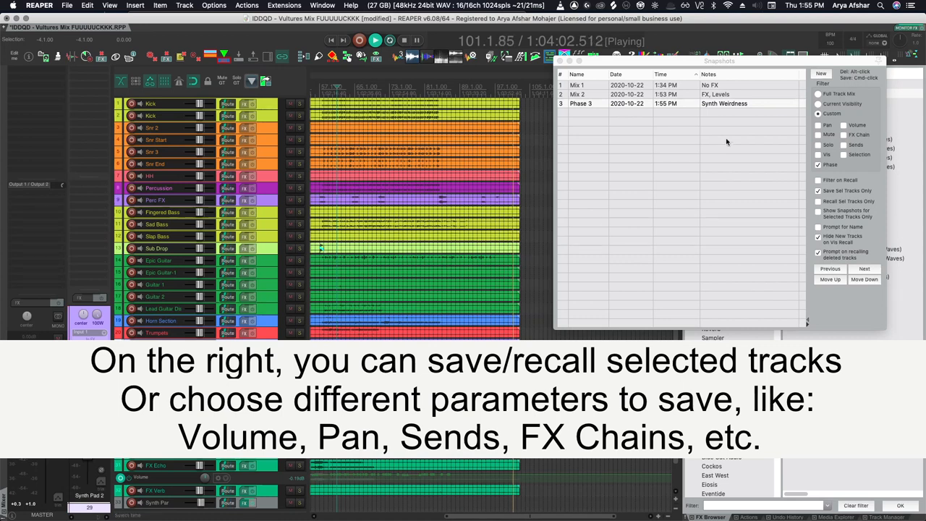
pyautogui.click(820, 72)
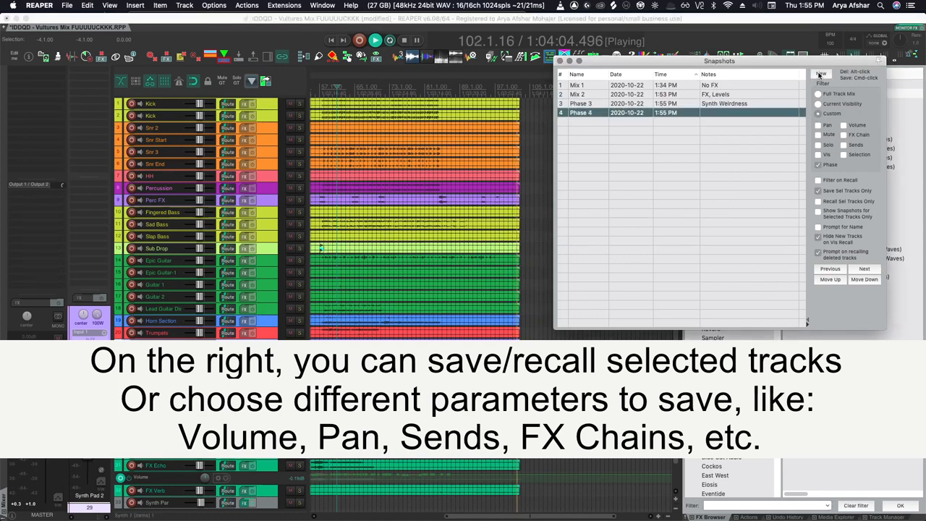
pyautogui.click(750, 113)
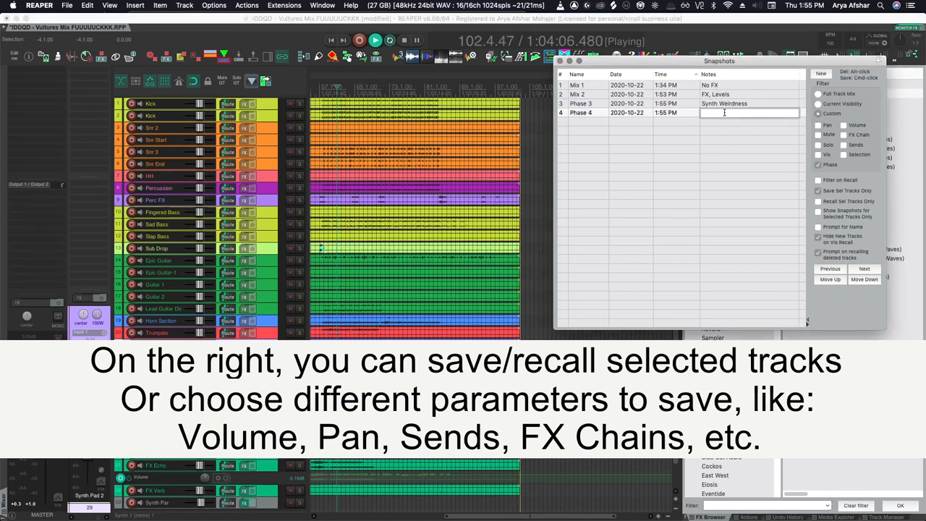
pyautogui.write('Synth Level')
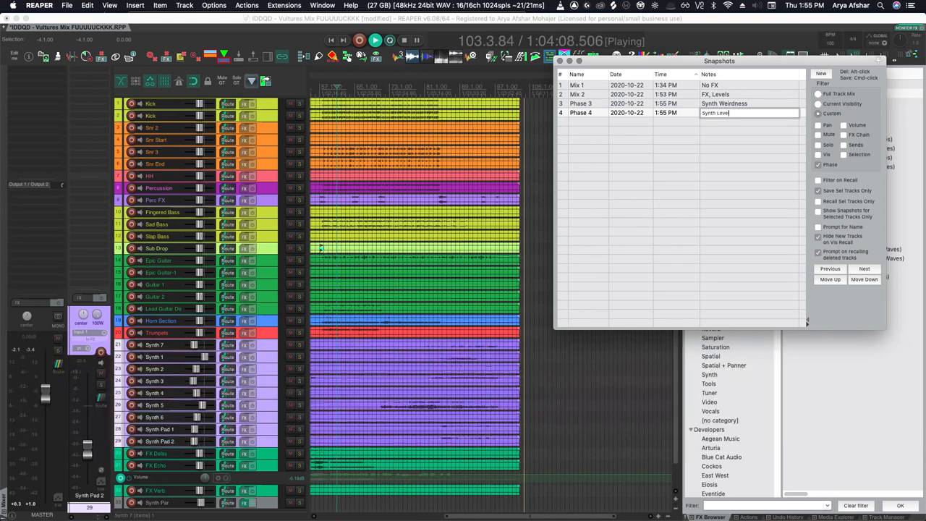
pyautogui.click(723, 103)
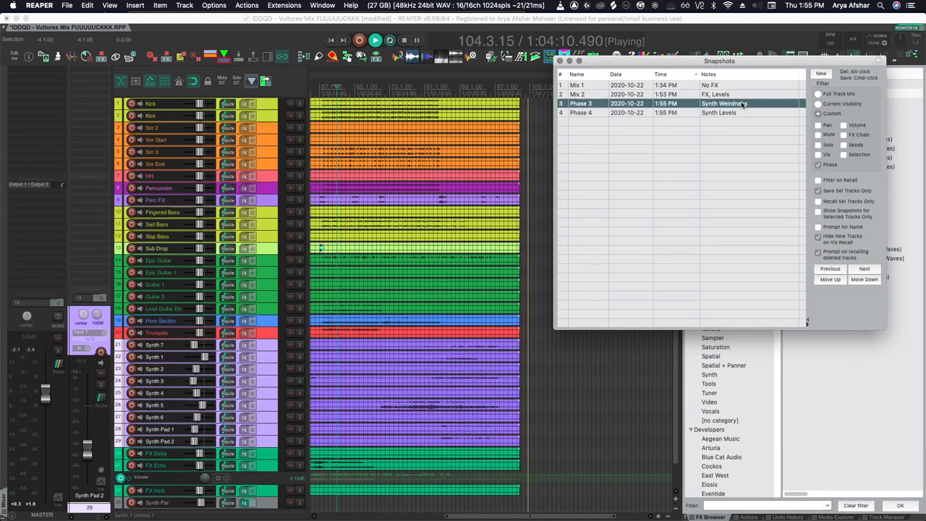